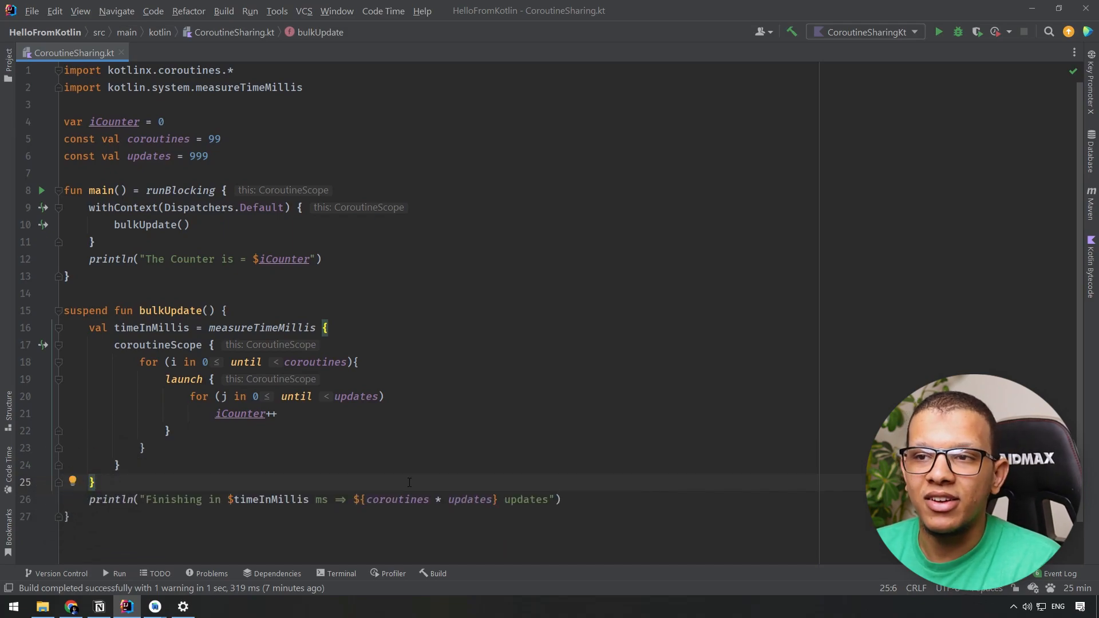
# Review main's bulkUpdate call running on Dispatchers.Default.
pyautogui.click(144, 448)
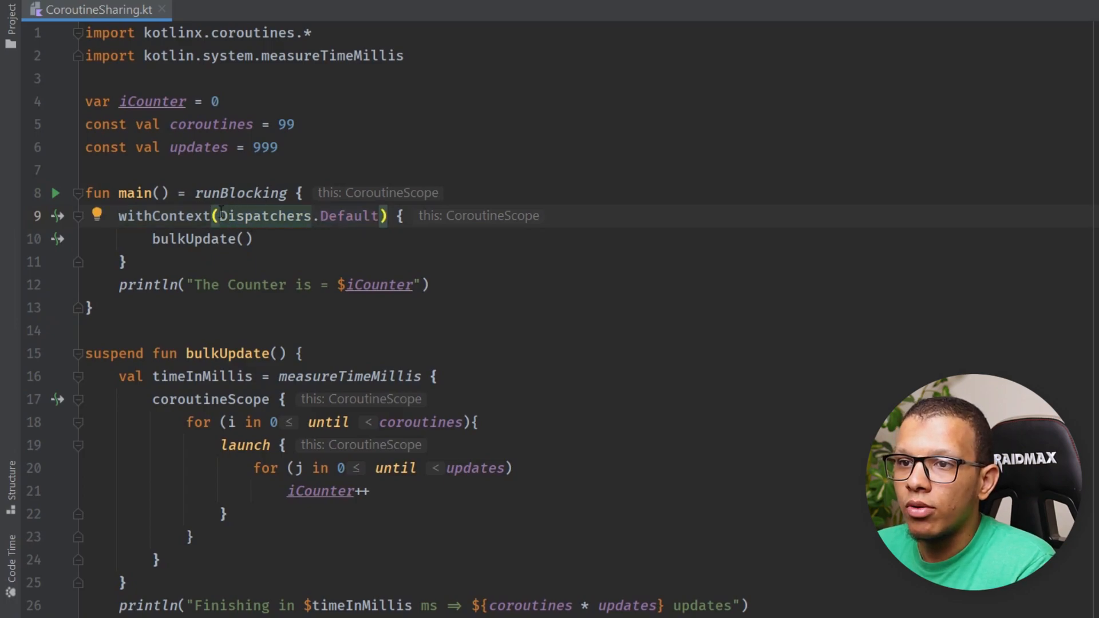
pyautogui.doubleClick(298, 215)
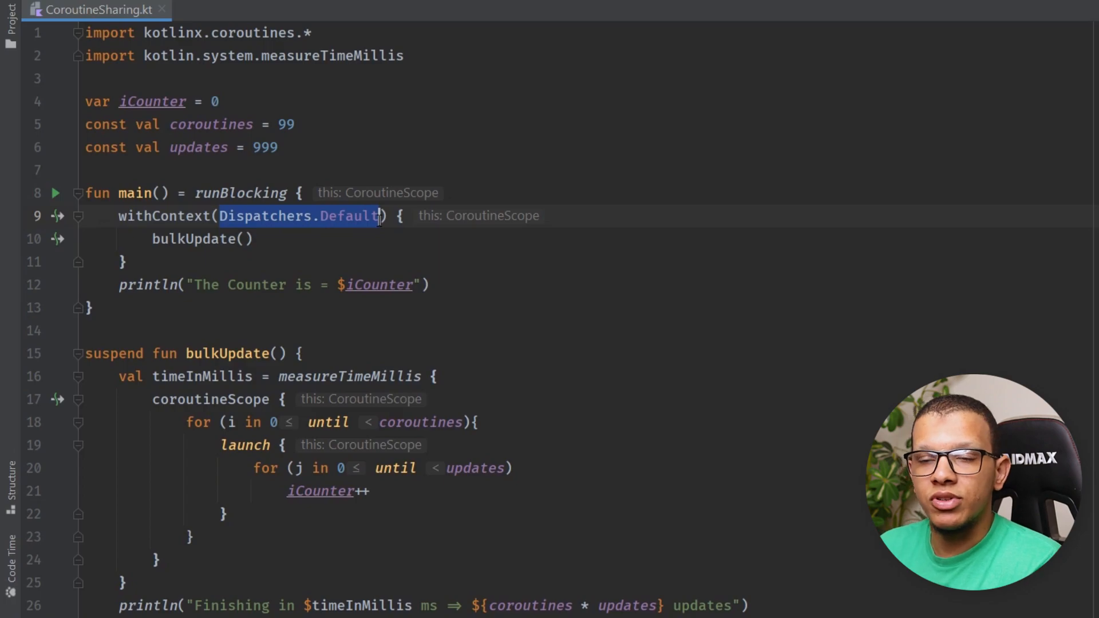
pyautogui.click(361, 215)
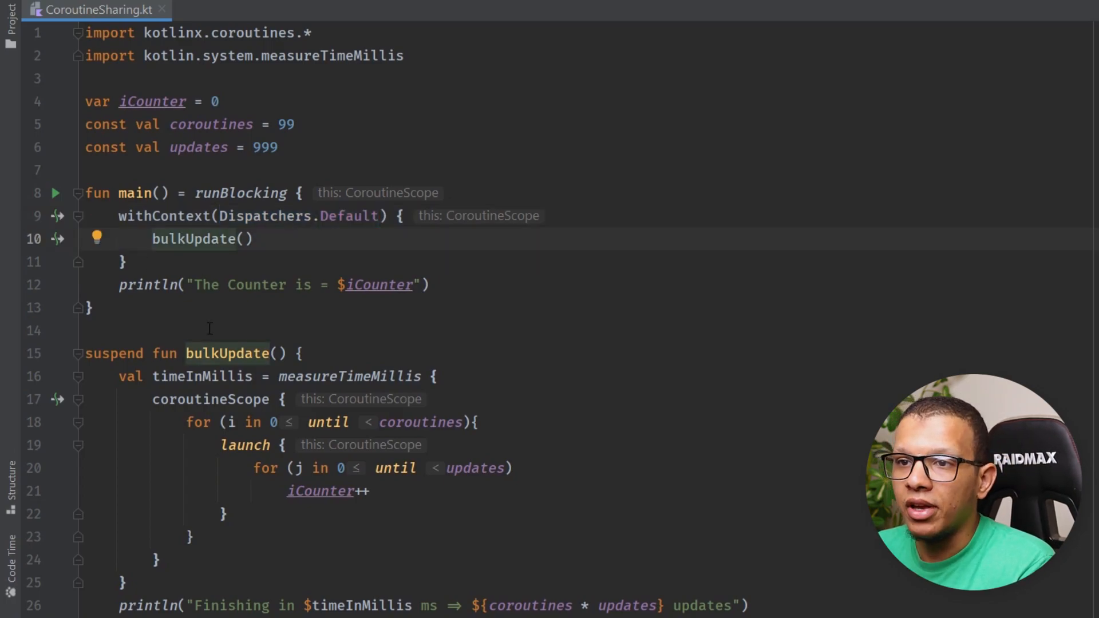
pyautogui.moveTo(375, 572)
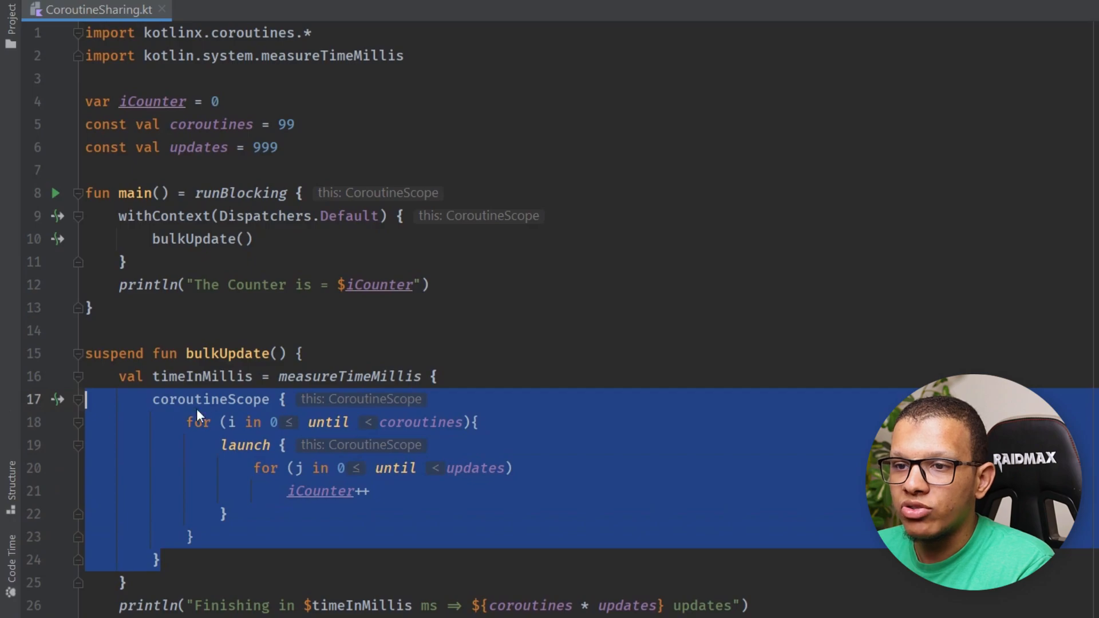
# Restore updates to 999 and run, getting counter 39310 against 98901 updates.
pyautogui.click(342, 581)
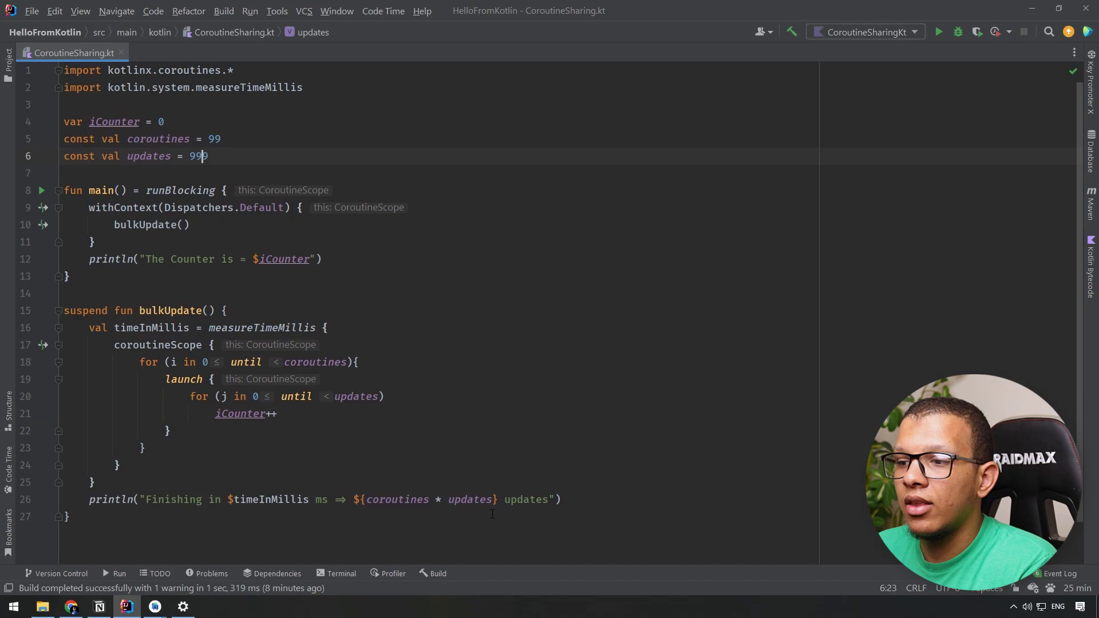
pyautogui.write('9')
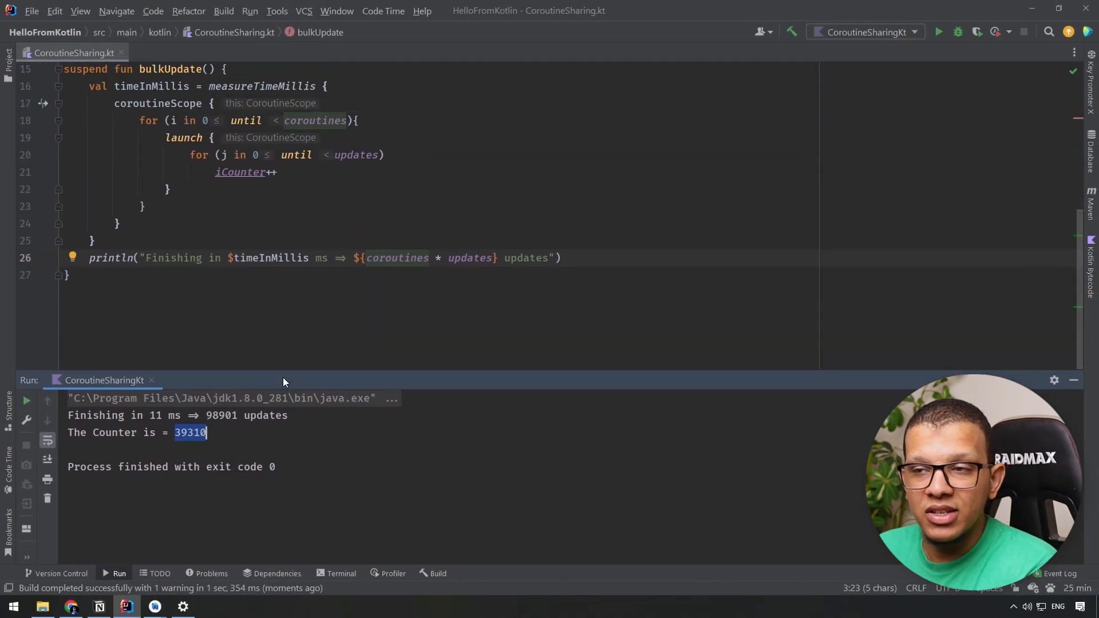
pyautogui.moveTo(287, 357)
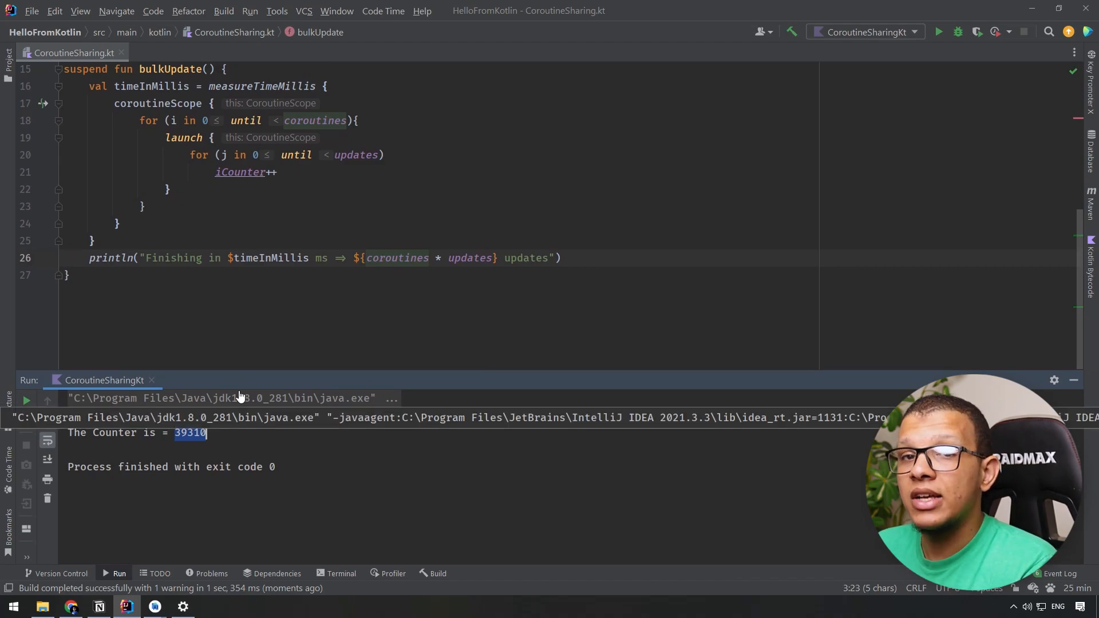
pyautogui.scroll(3)
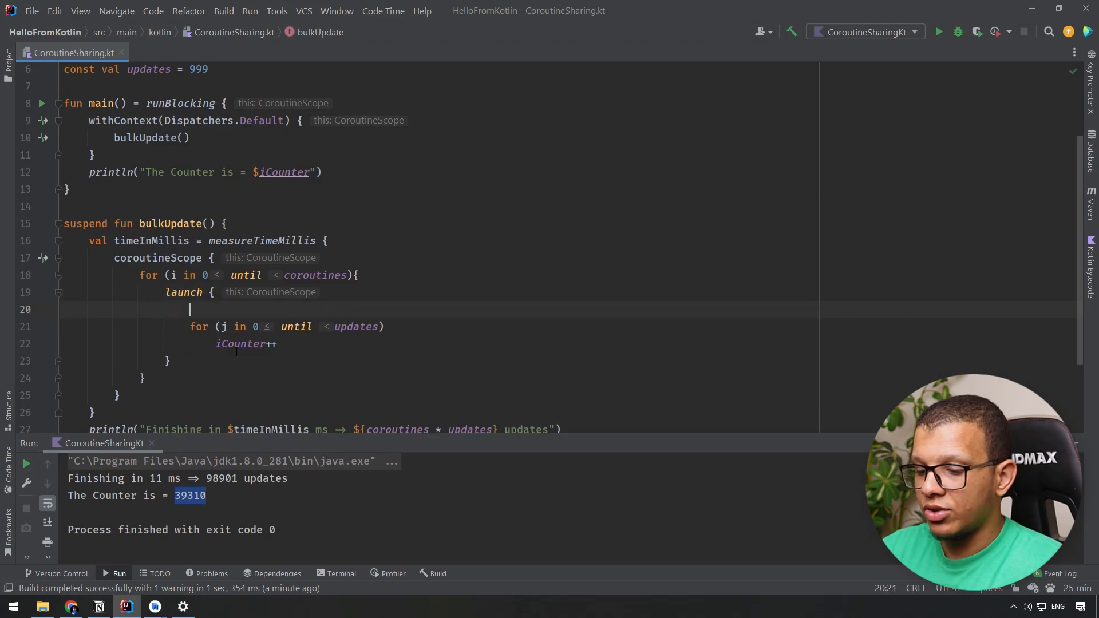
# Add println("Thread is ${Thread.currentThread().name}") inside launch and run the program.
pyautogui.write('print(')
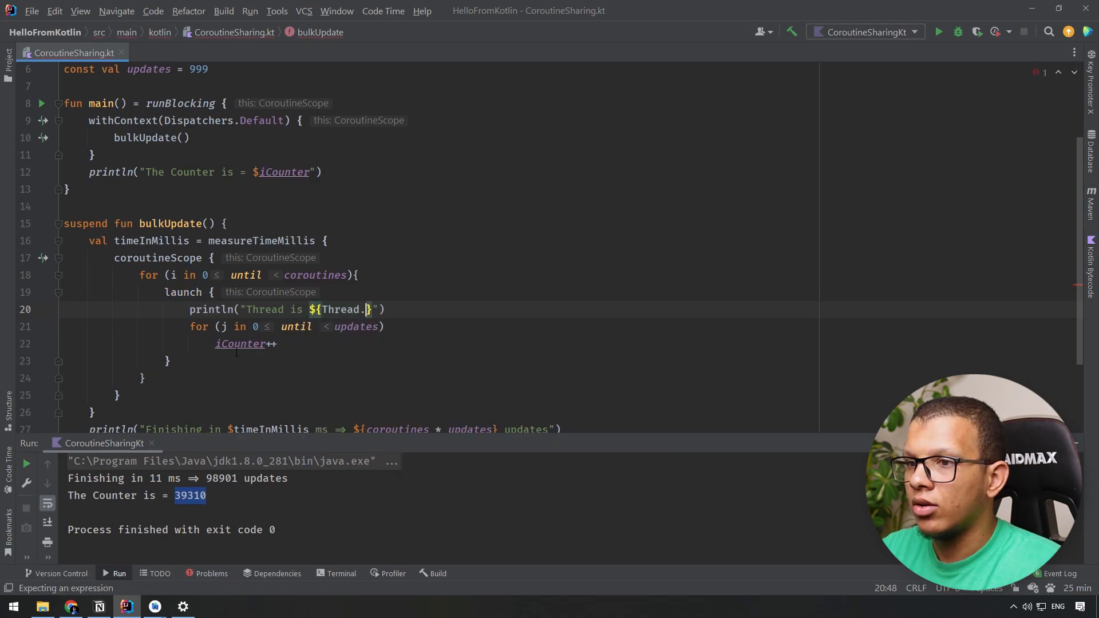
pyautogui.write('currentThread().name')
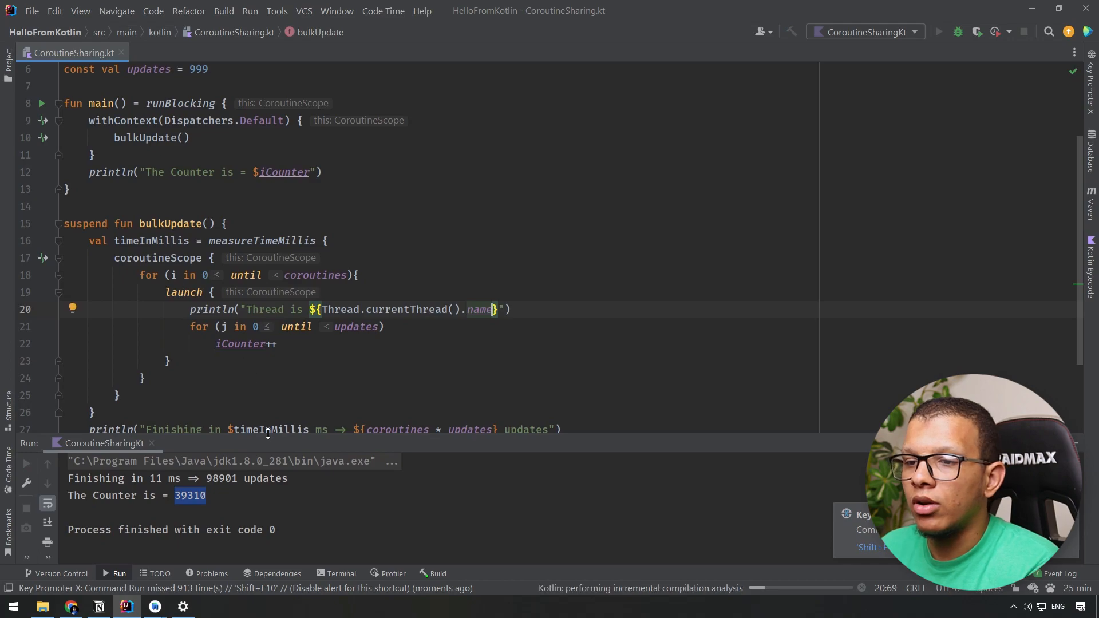
pyautogui.click(938, 32)
pyautogui.write('//')
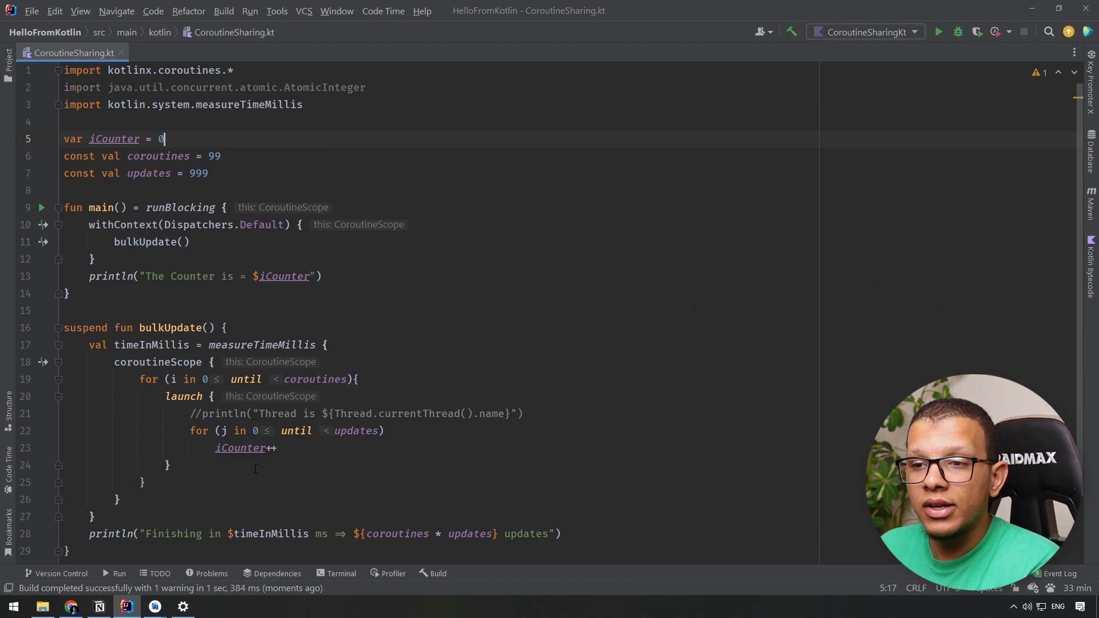
# Declare singleThreadContext = newSingleThreadContext("MyCoutnerContext") and select Dispatchers.Default for replacement.
pyautogui.click(209, 173)
pyautogui.write('val')
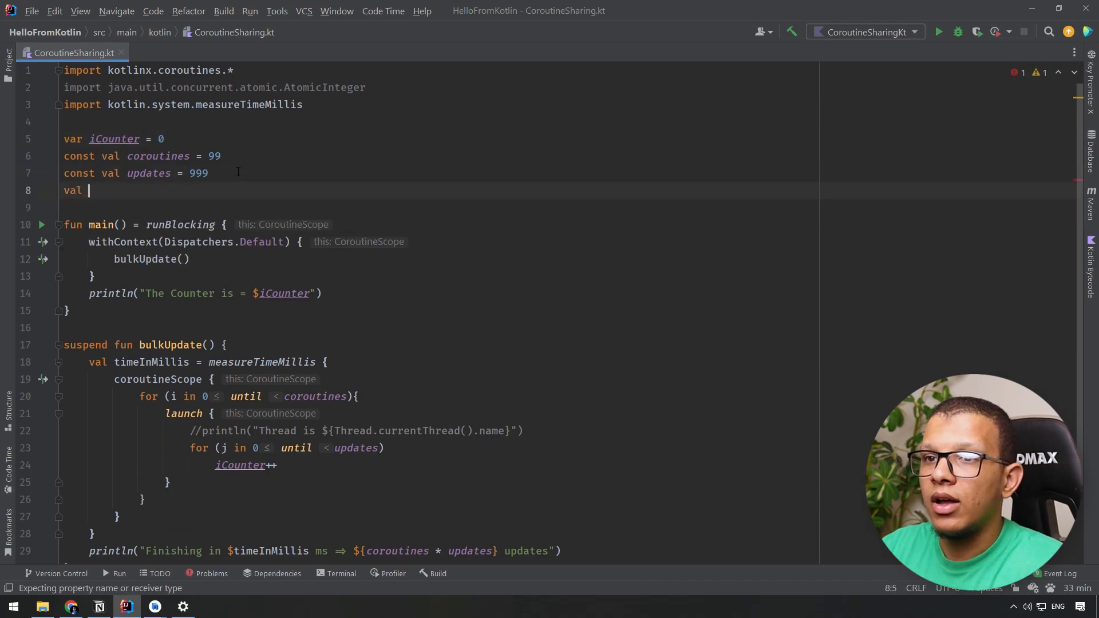
pyautogui.write('singleThread')
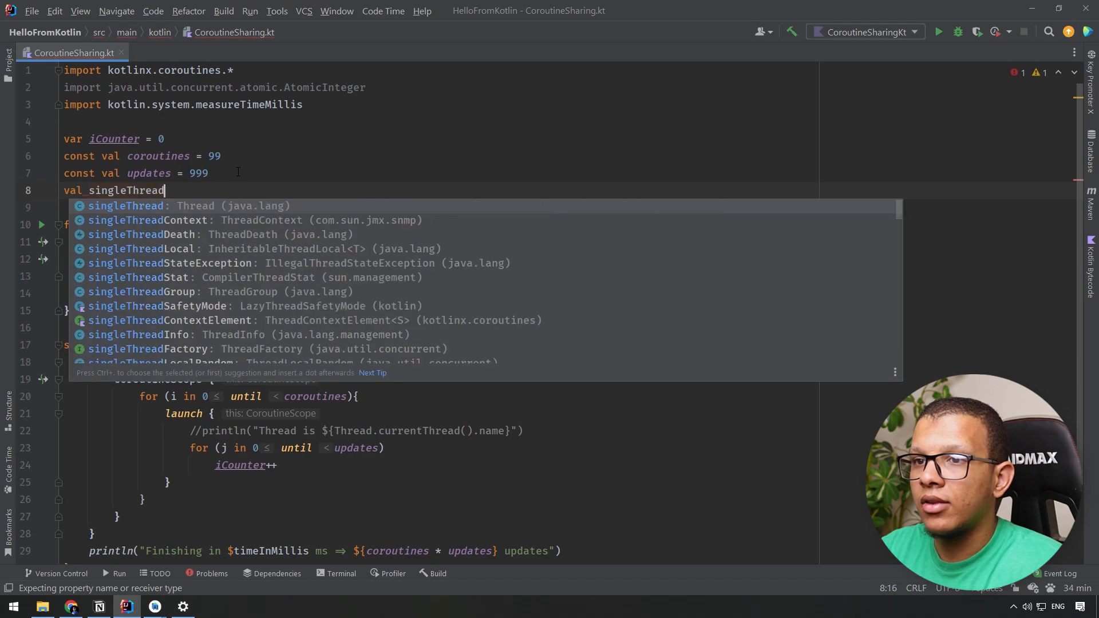
pyautogui.write('Context = newSingleThreadContext("')
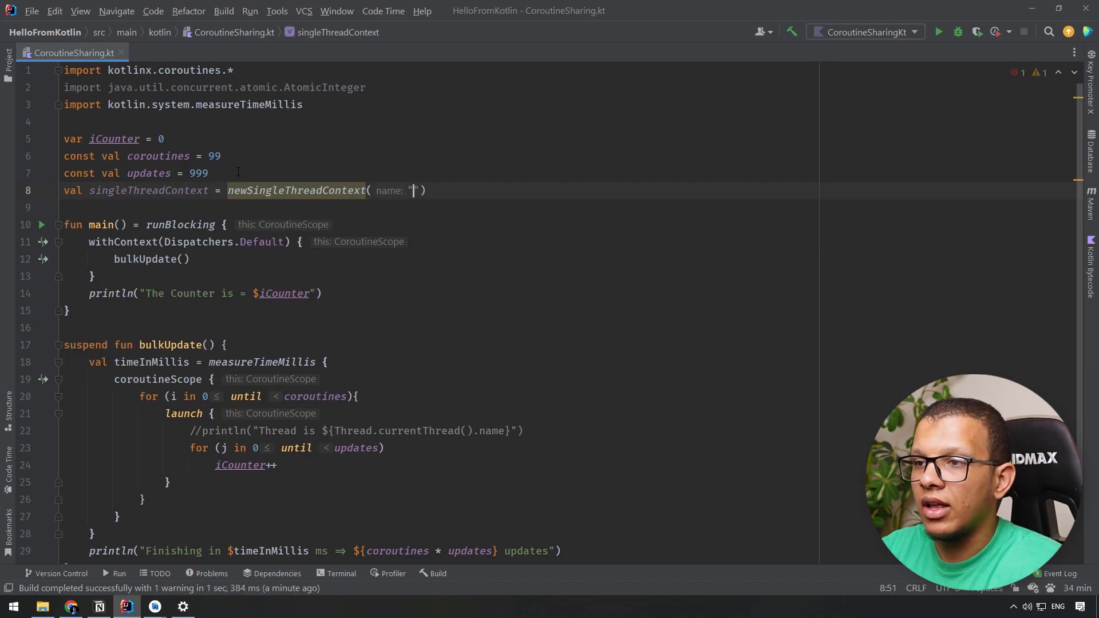
pyautogui.write('MyCoutnerContext')
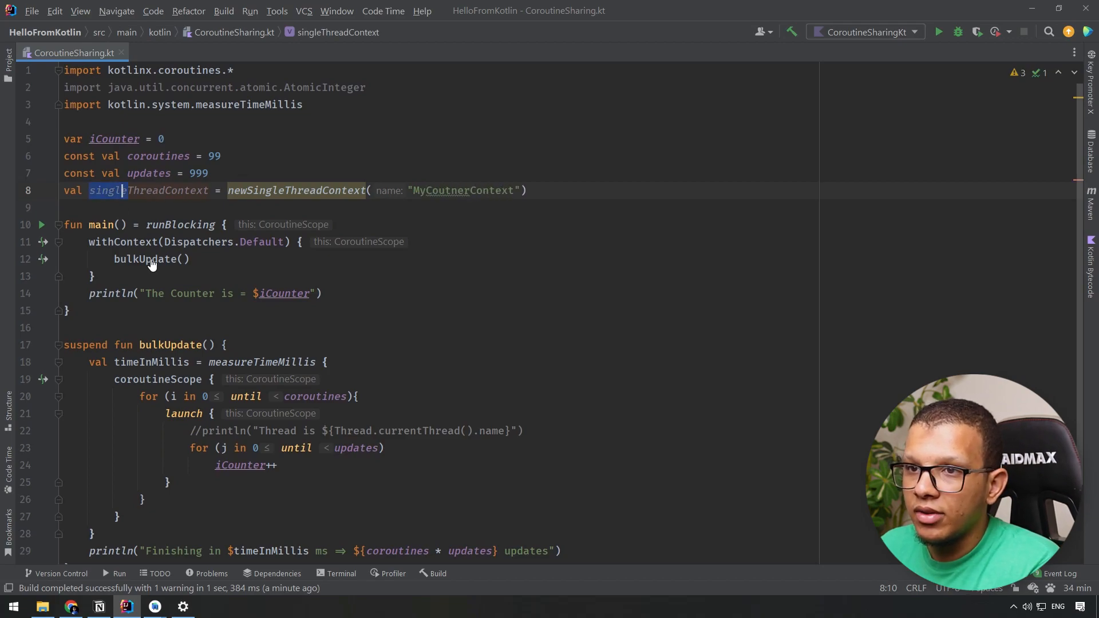
pyautogui.click(184, 412)
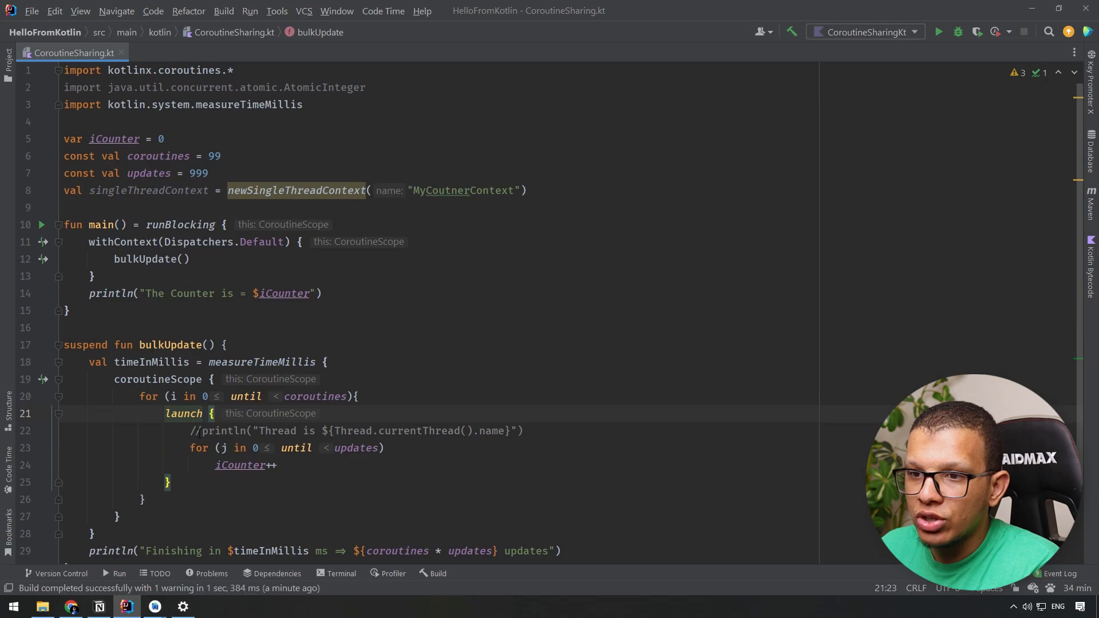
pyautogui.click(172, 241)
pyautogui.write('singleThreadContex')
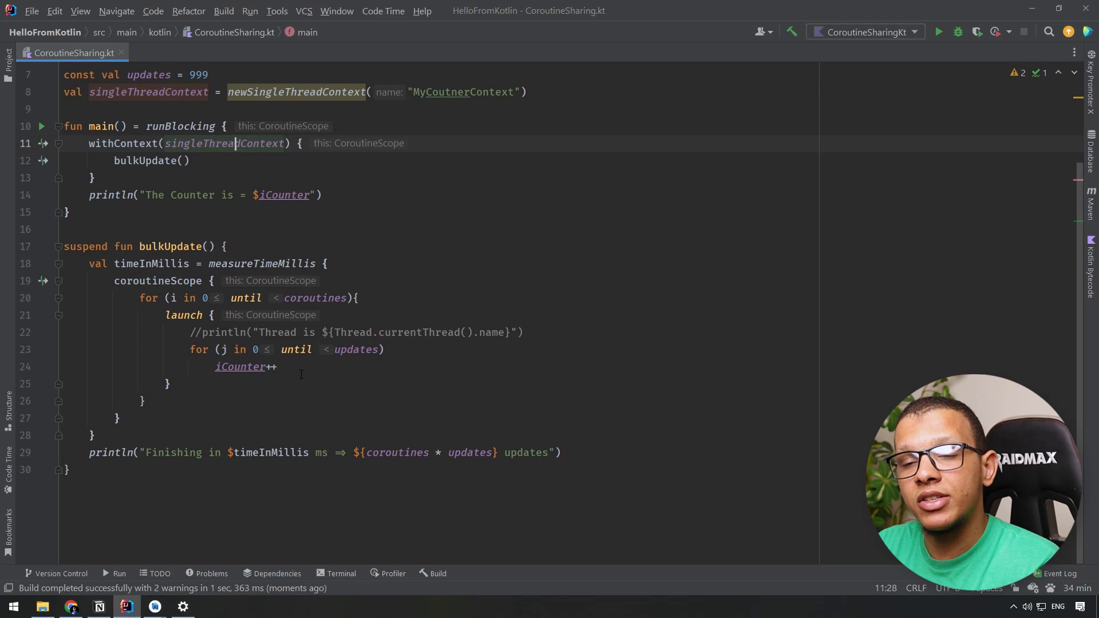
# Run with the thread-name println, confirming MyCoutnerContext threads and counter 98901, then revert.
pyautogui.scroll(3)
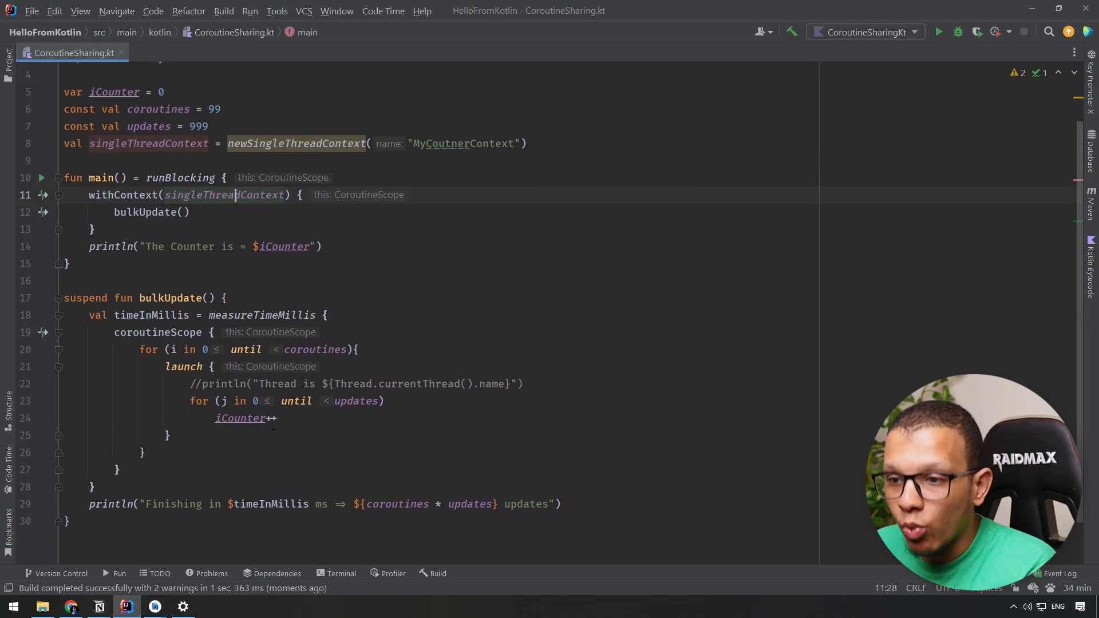
pyautogui.click(269, 418)
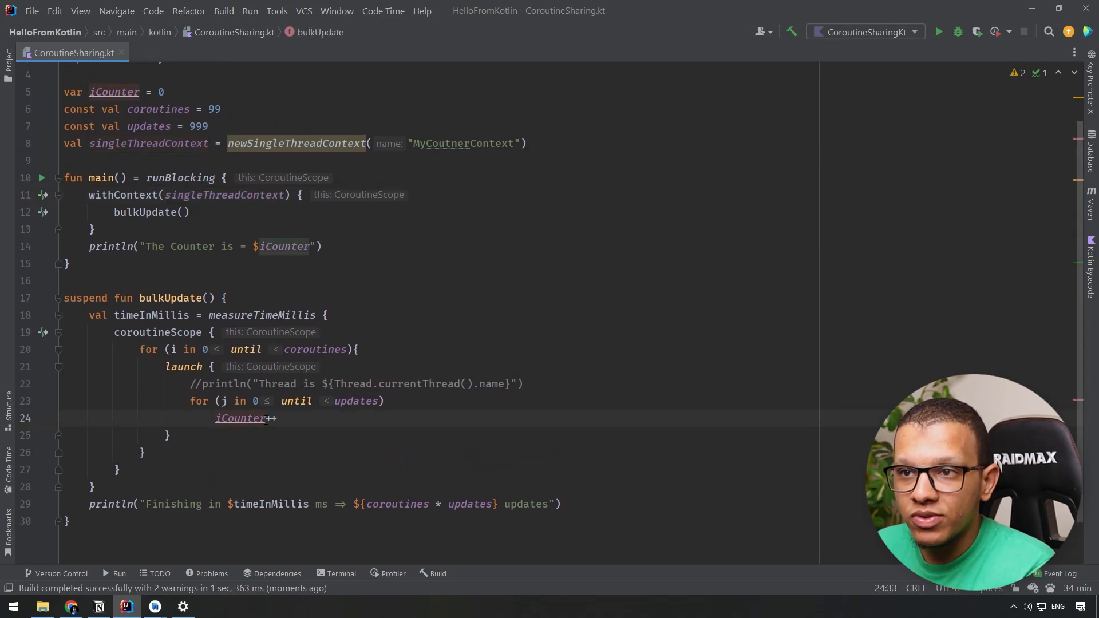
pyautogui.scroll(3)
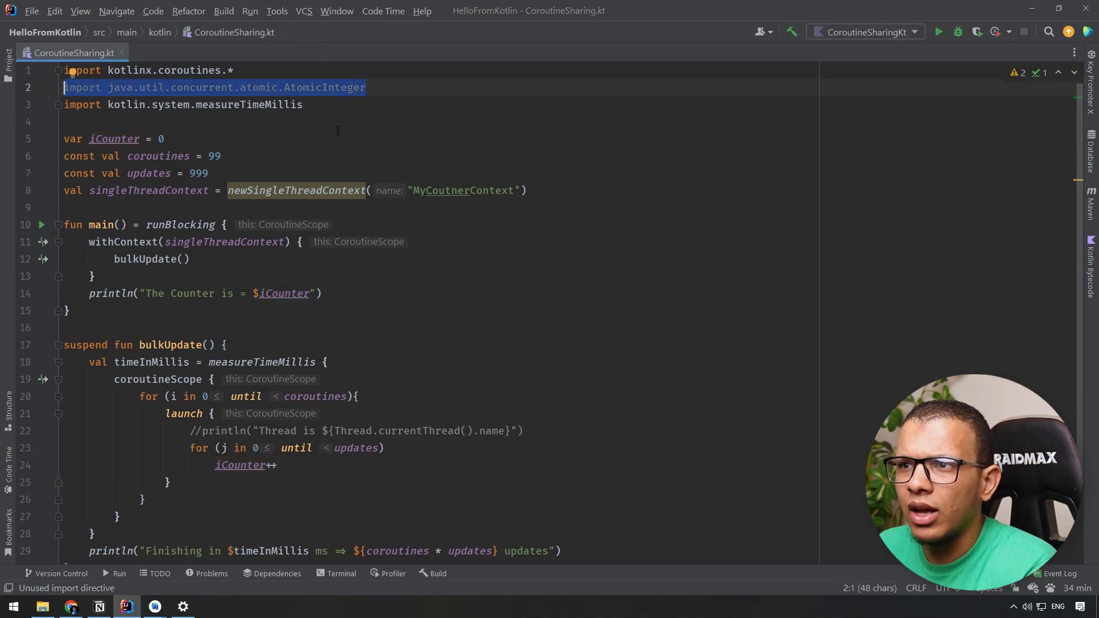
pyautogui.click(238, 190)
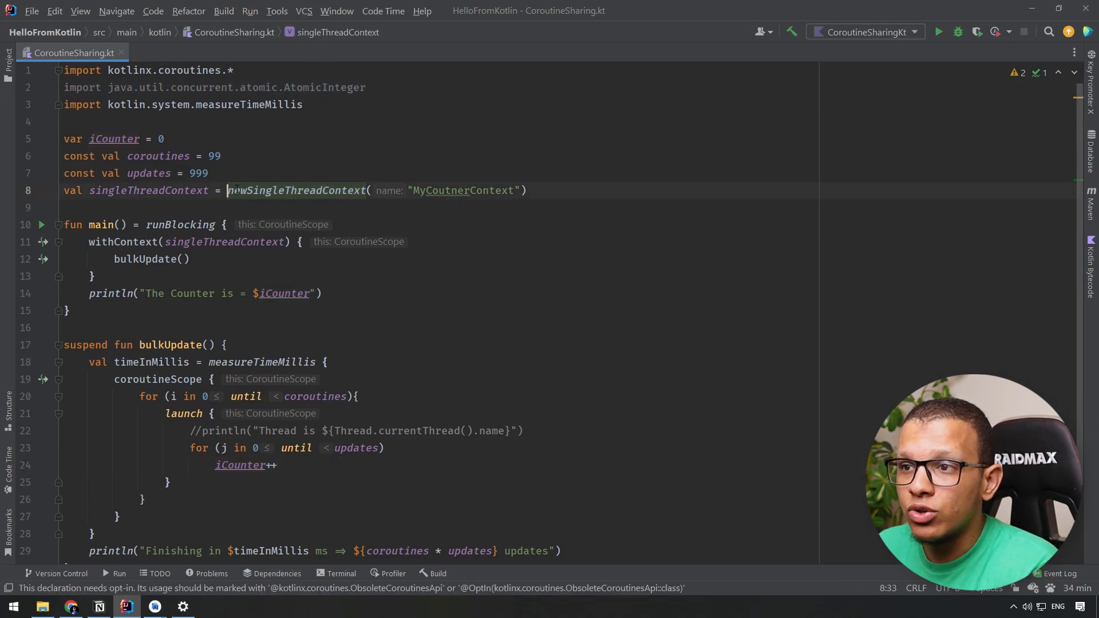
pyautogui.click(193, 430)
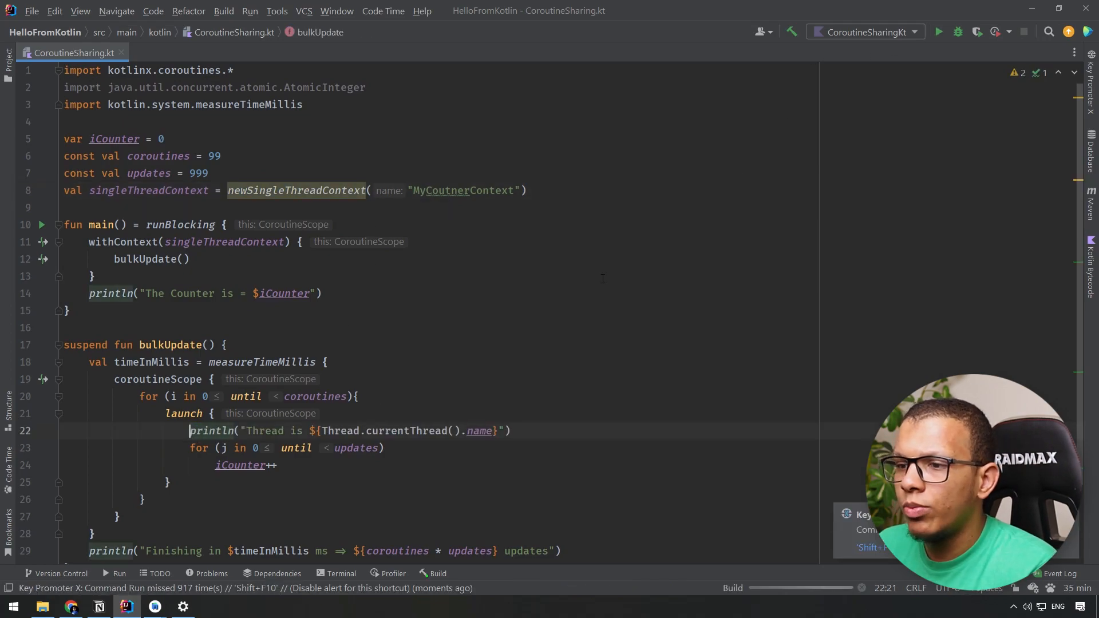
pyautogui.click(937, 31)
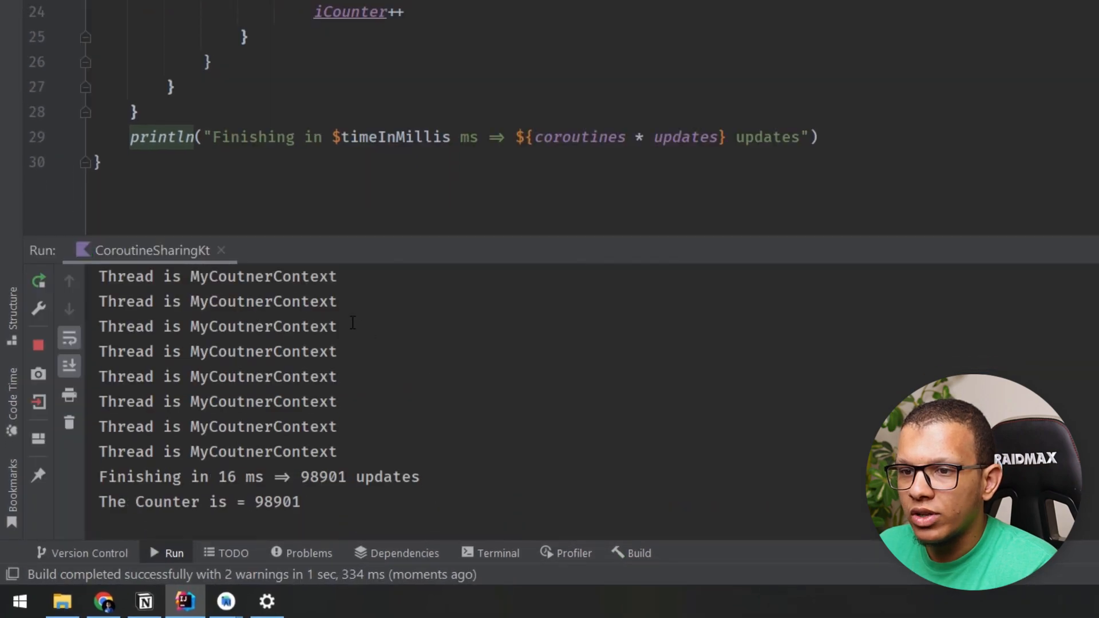
pyautogui.doubleClick(262, 302)
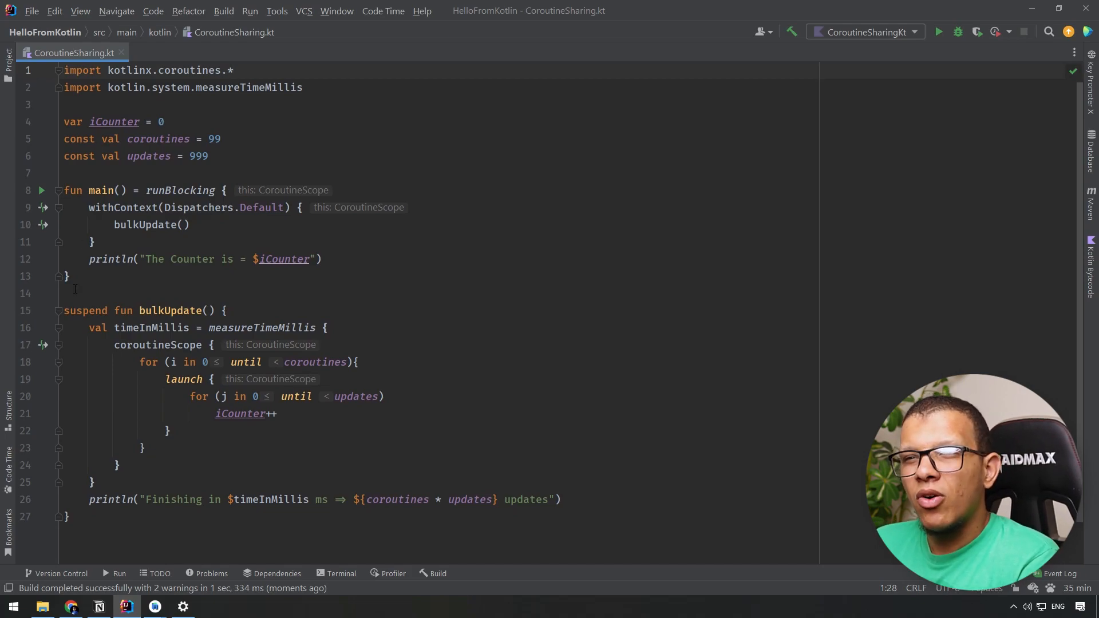
pyautogui.moveTo(162, 249)
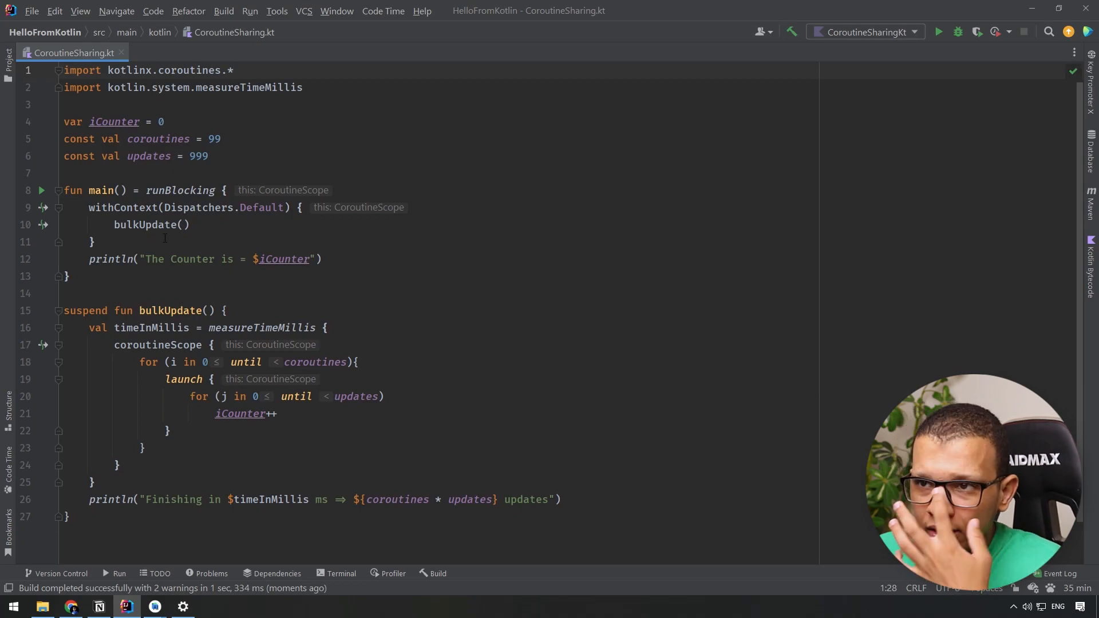
# Add val mutex = Mutex() below the constants, importing kotlinx.coroutines.sync.Mutex.
pyautogui.press('enter')
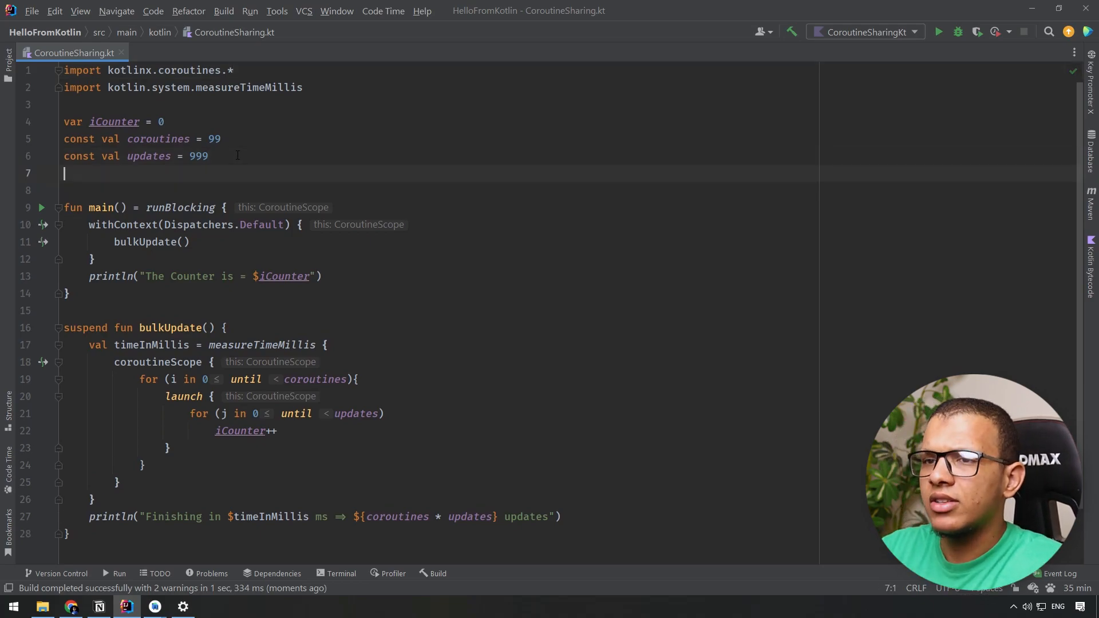
pyautogui.write('v')
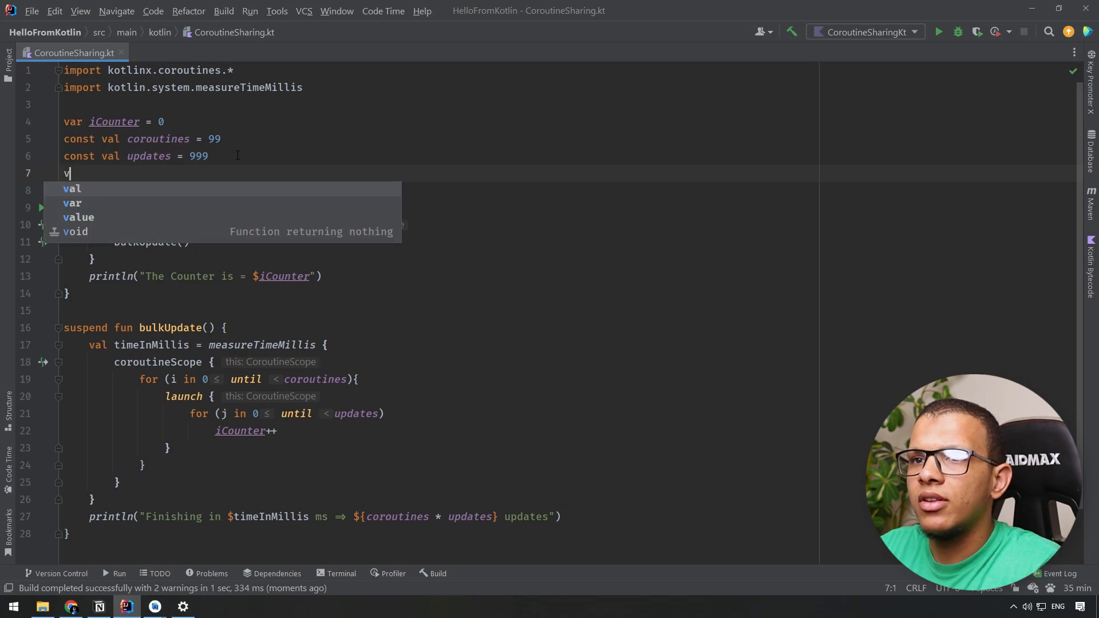
pyautogui.write('al mute')
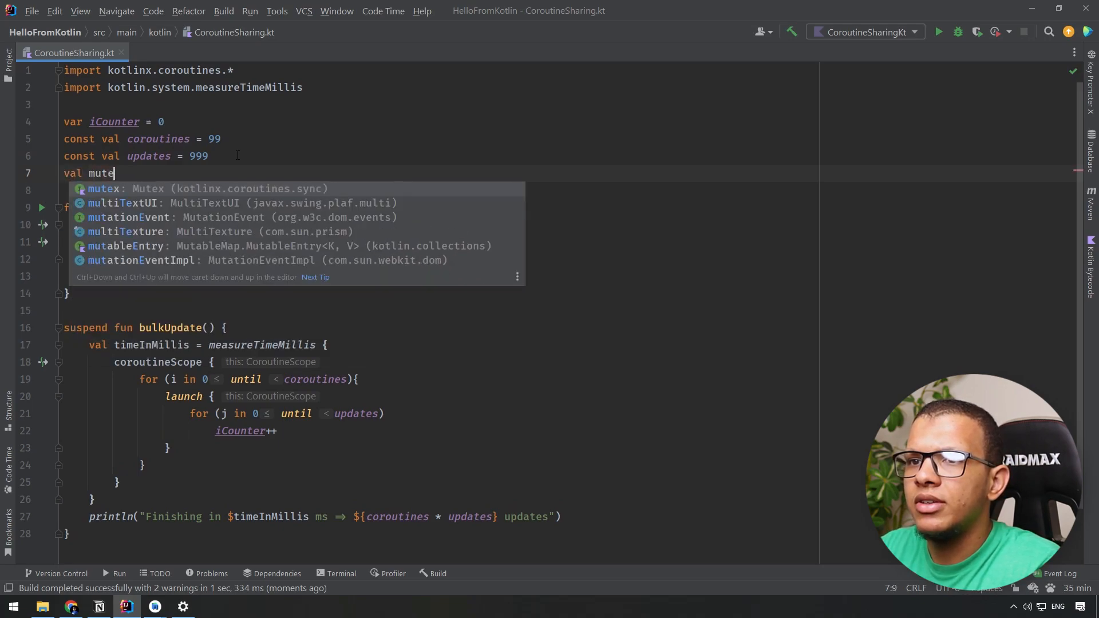
pyautogui.write('x = Mutex(')
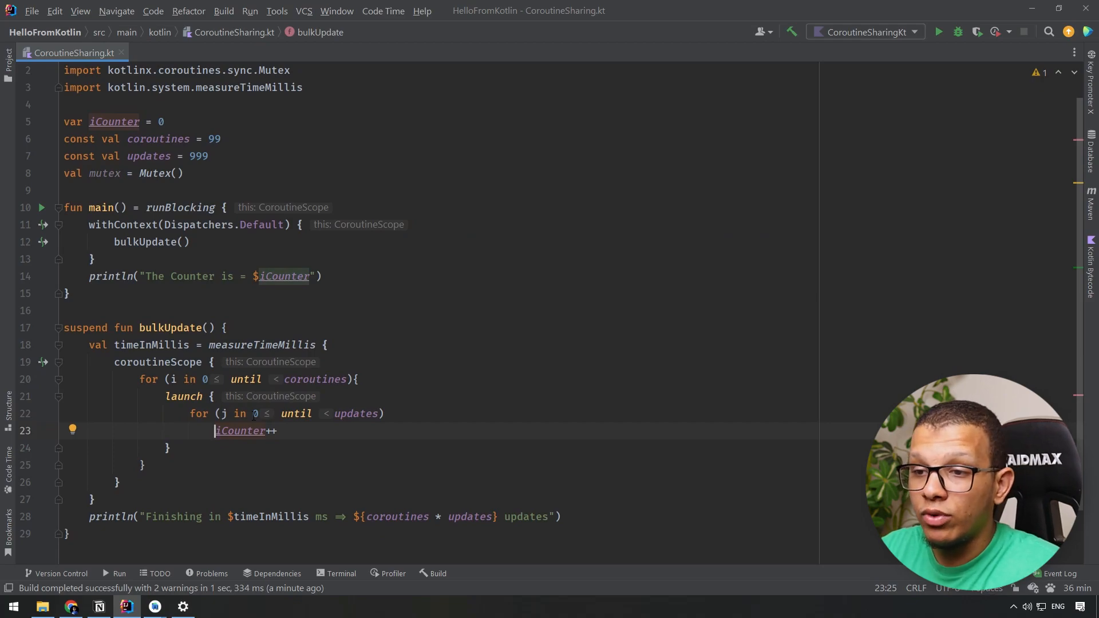
# Wrap iCounter++ in mutex.withLock and run, confirming counter 98901 matches updates.
pyautogui.write('mutex.withLock {')
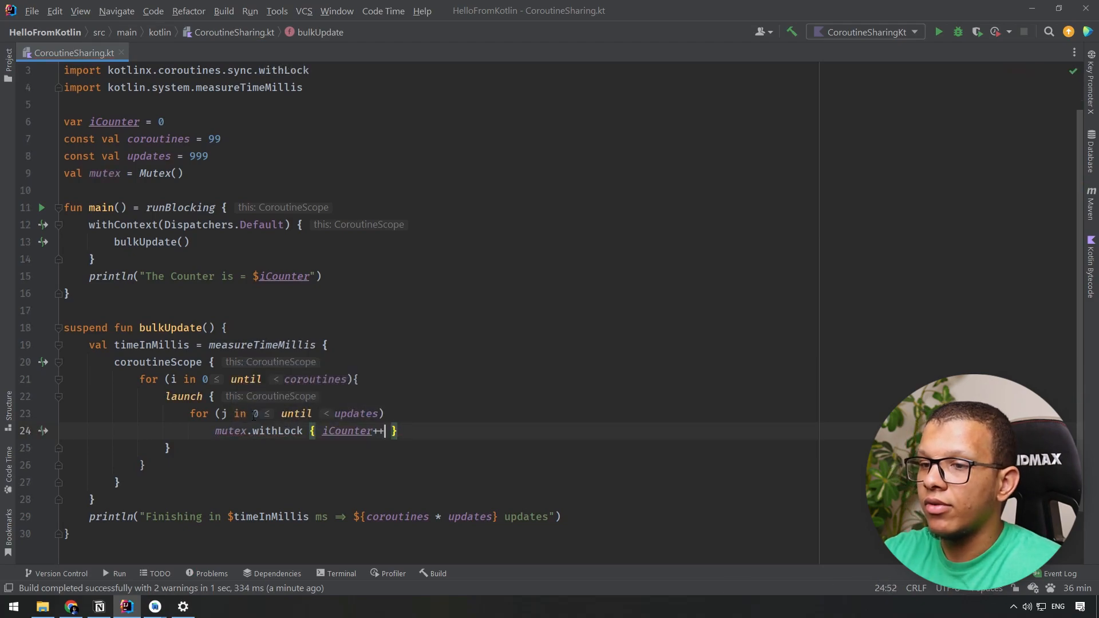
pyautogui.click(938, 32)
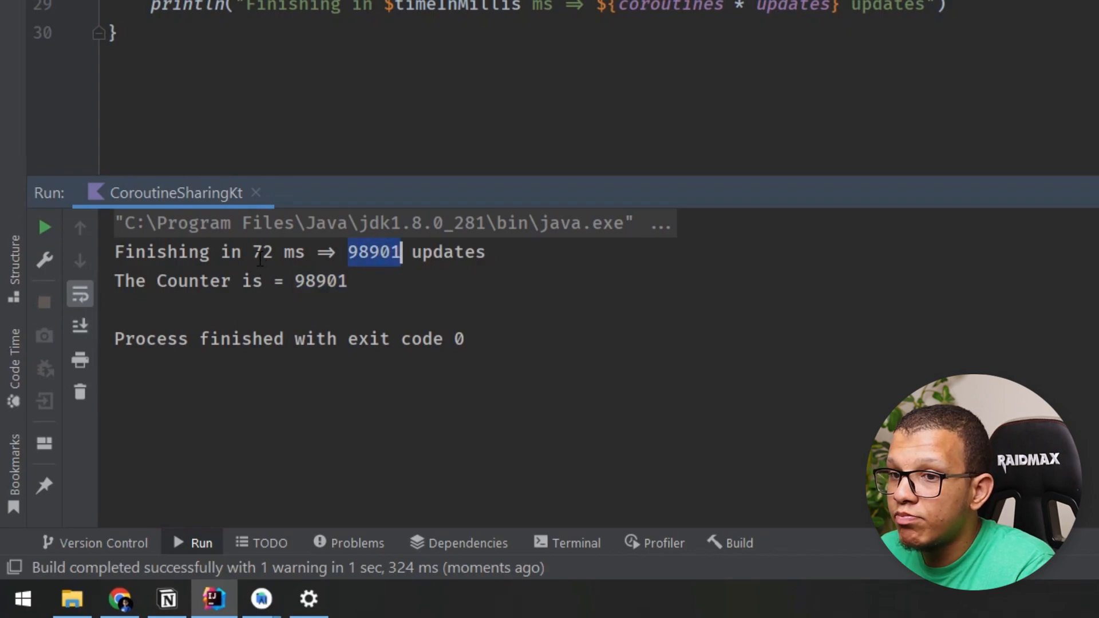
pyautogui.doubleClick(261, 252)
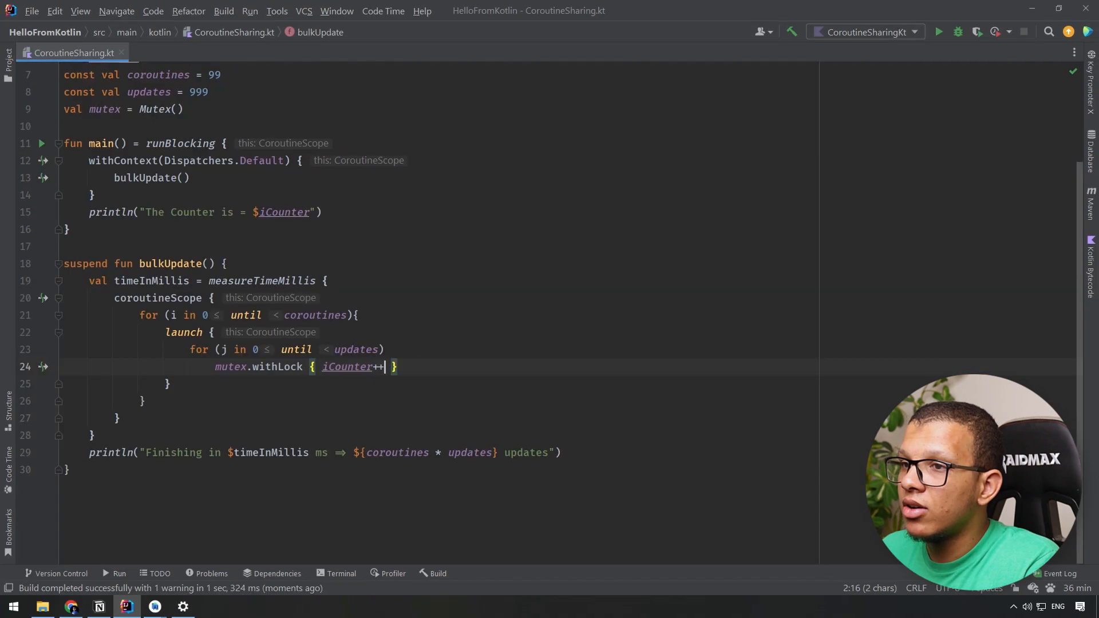
pyautogui.scroll(3)
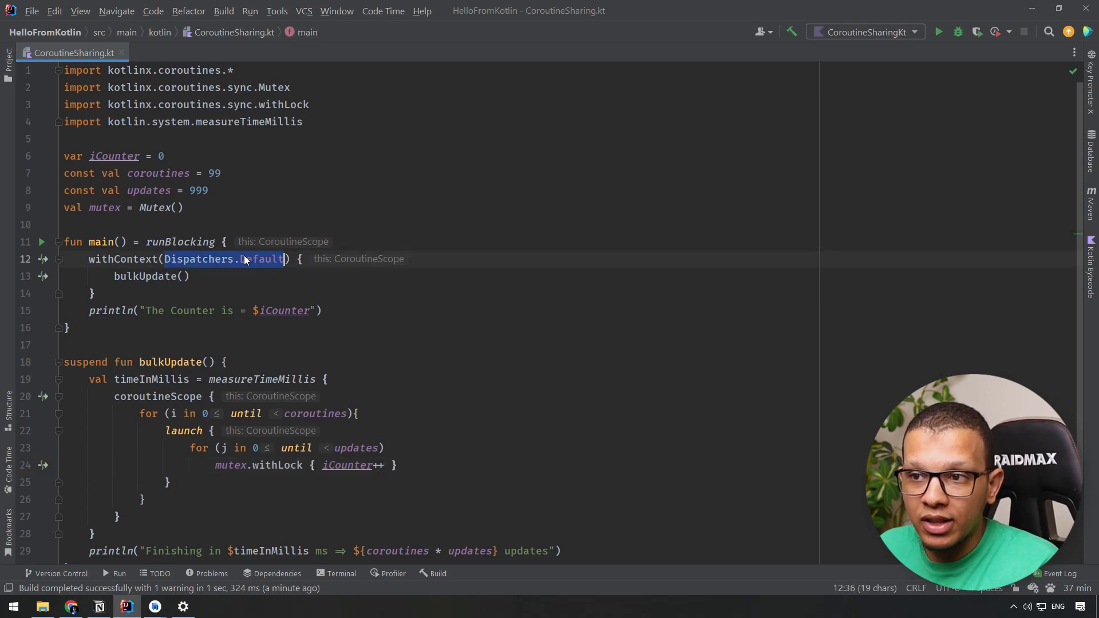
pyautogui.click(224, 481)
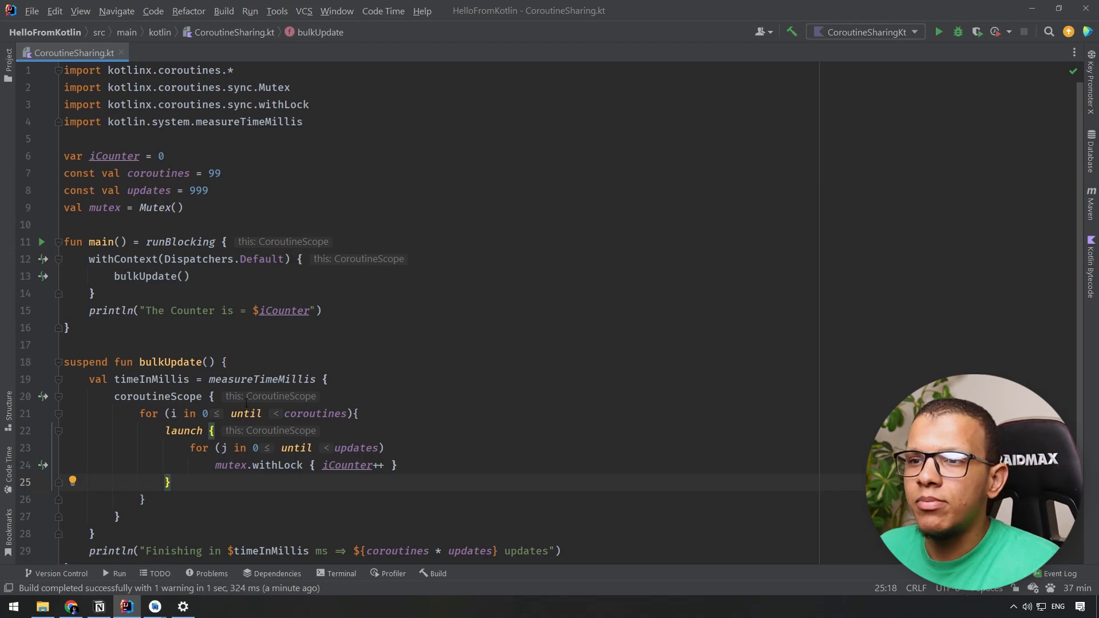
pyautogui.doubleClick(228, 465)
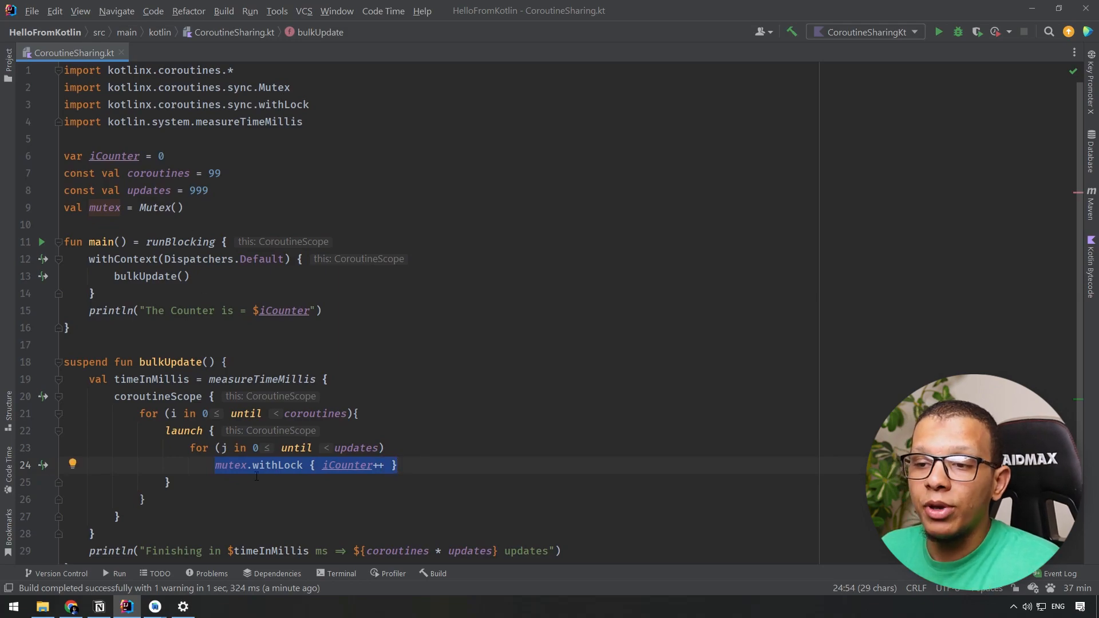
pyautogui.moveTo(226, 477)
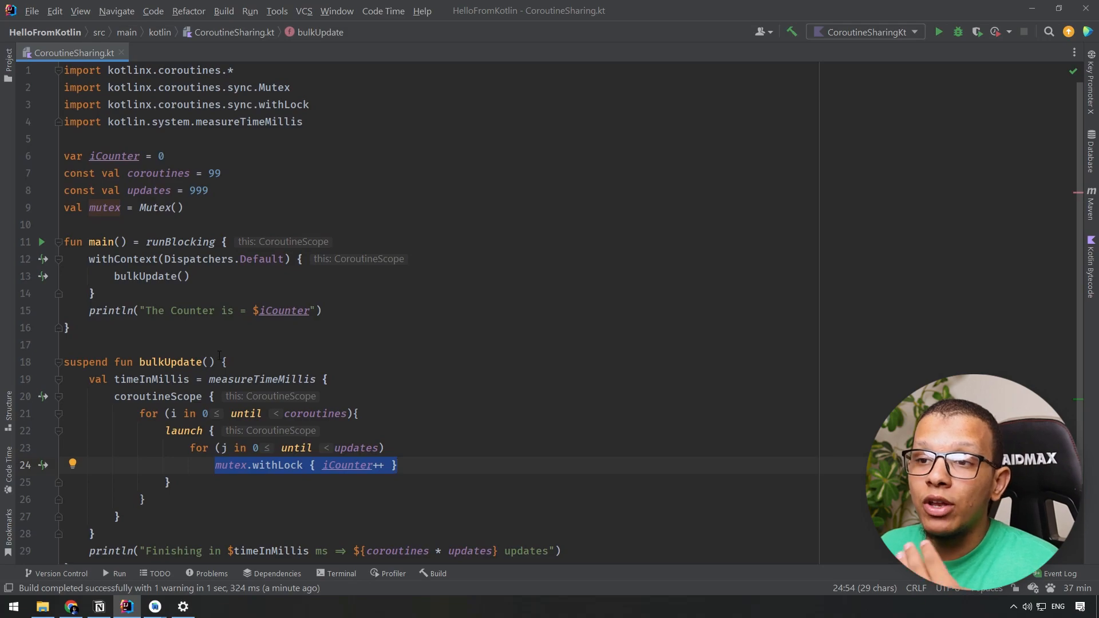
pyautogui.click(196, 259)
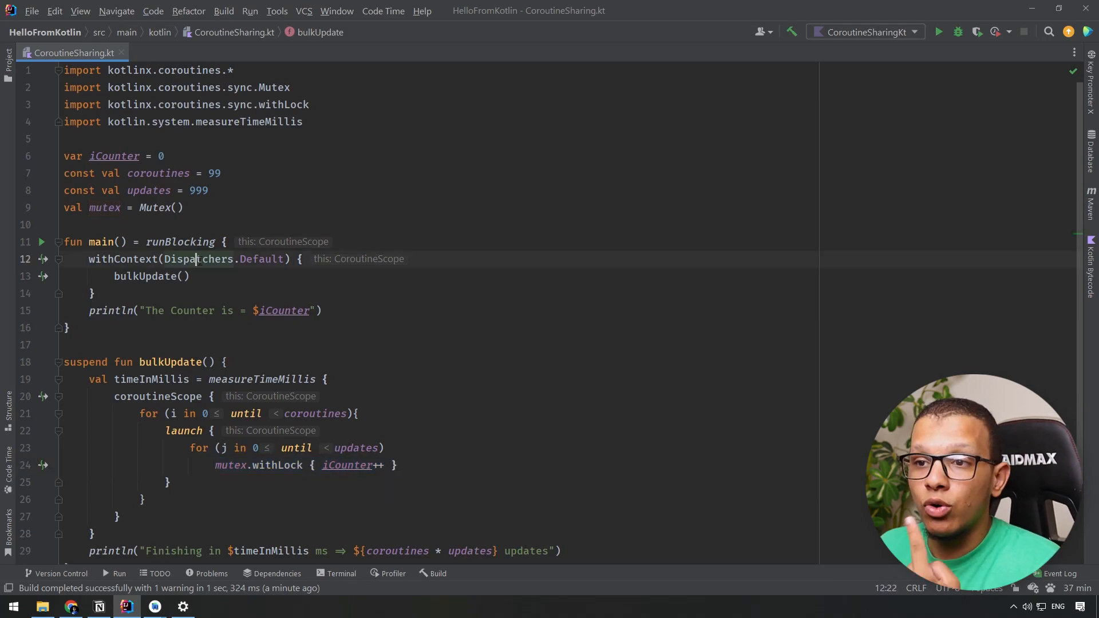